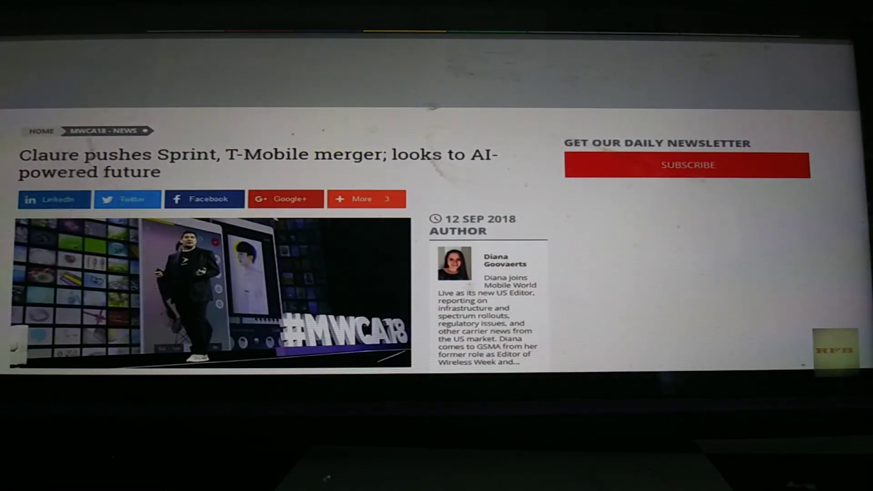
pyautogui.scroll(-3)
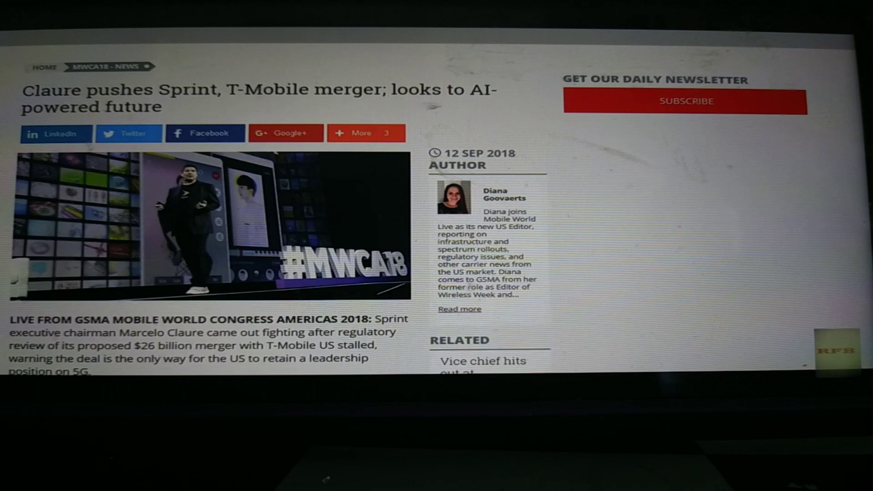
pyautogui.scroll(-3)
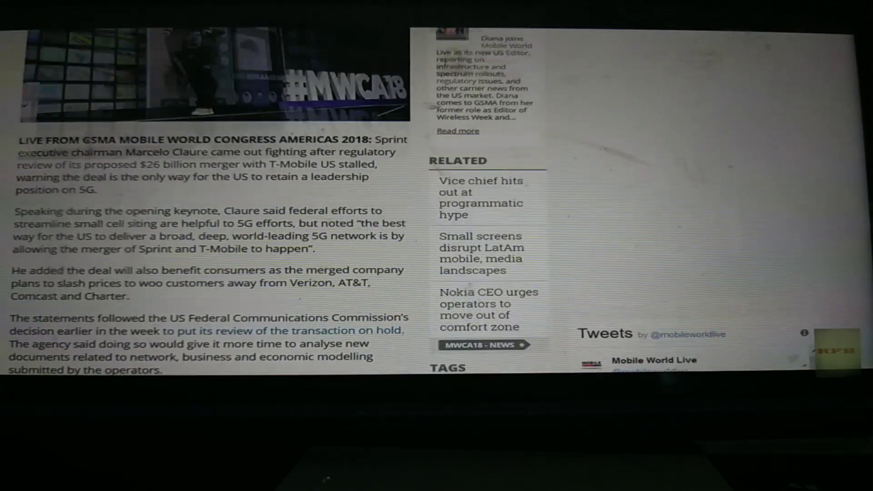
pyautogui.scroll(3)
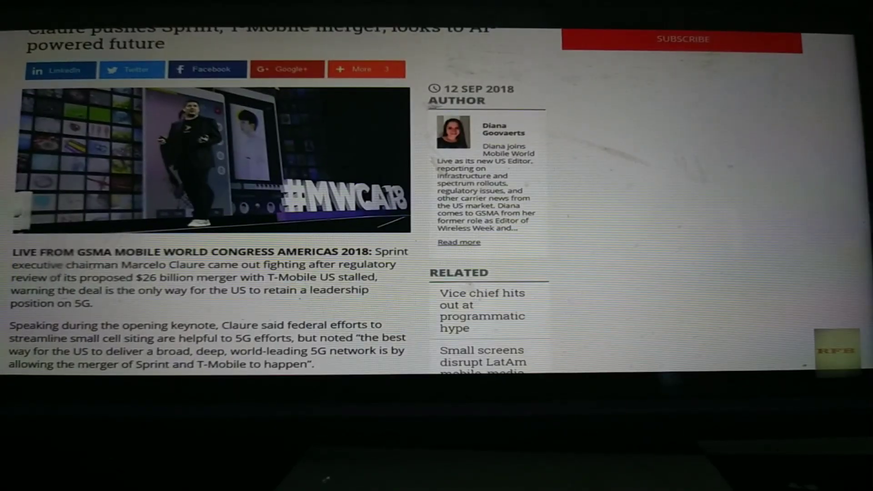